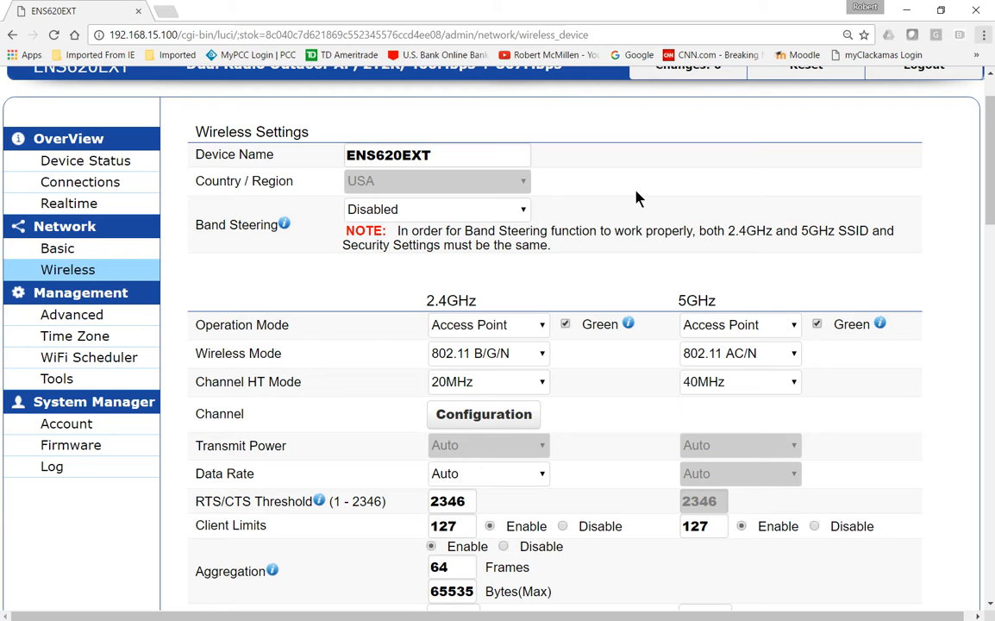
pyautogui.moveTo(639, 198)
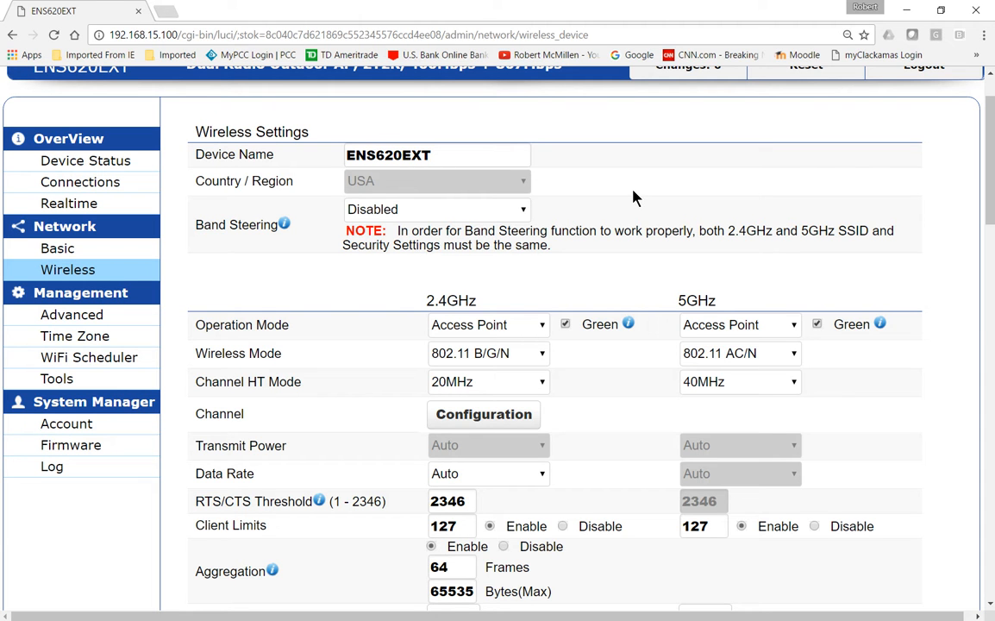
# Step: Replace the device name ENS620EXT with EngeniusWifi in the wireless settings
pyautogui.scroll(-3)
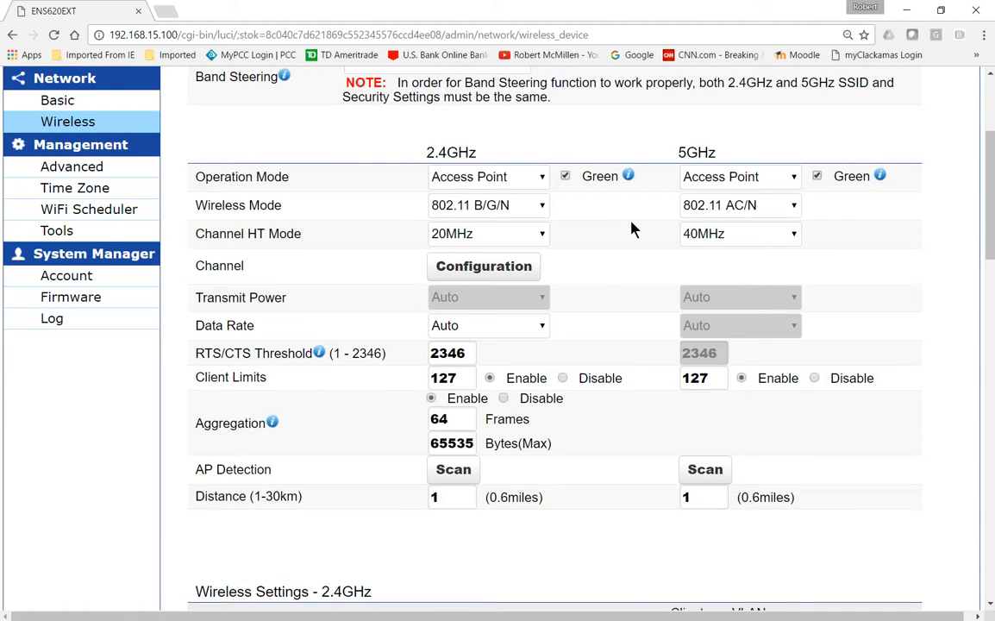
pyautogui.scroll(-3)
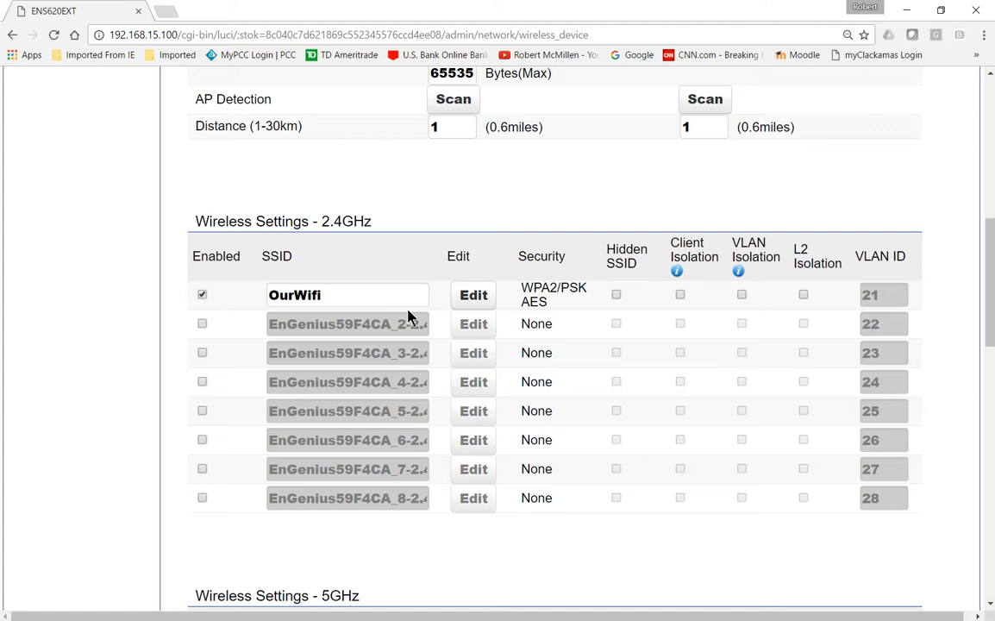
pyautogui.click(347, 295)
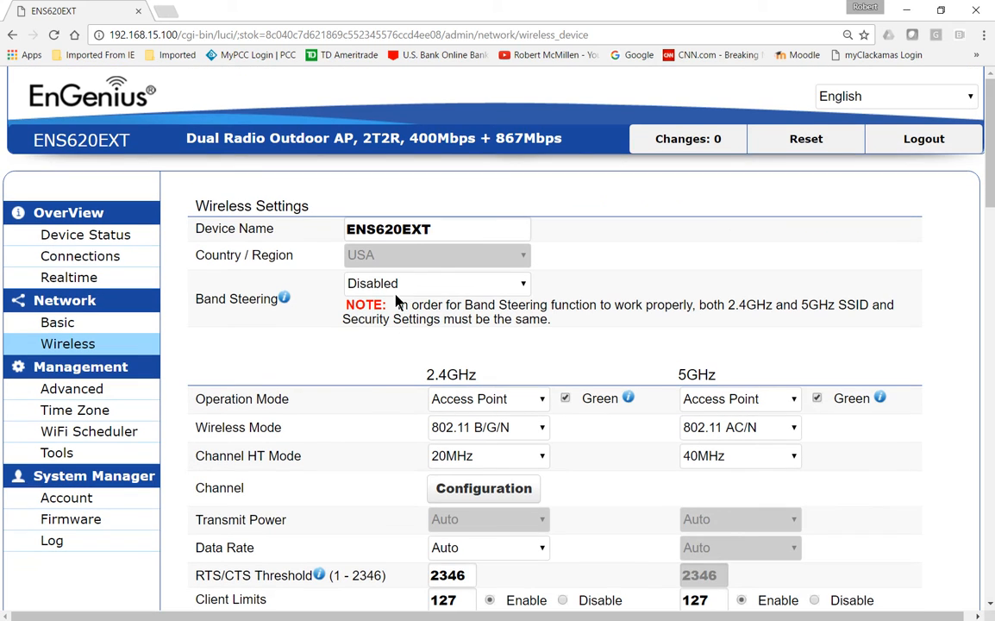
pyautogui.doubleClick(405, 229)
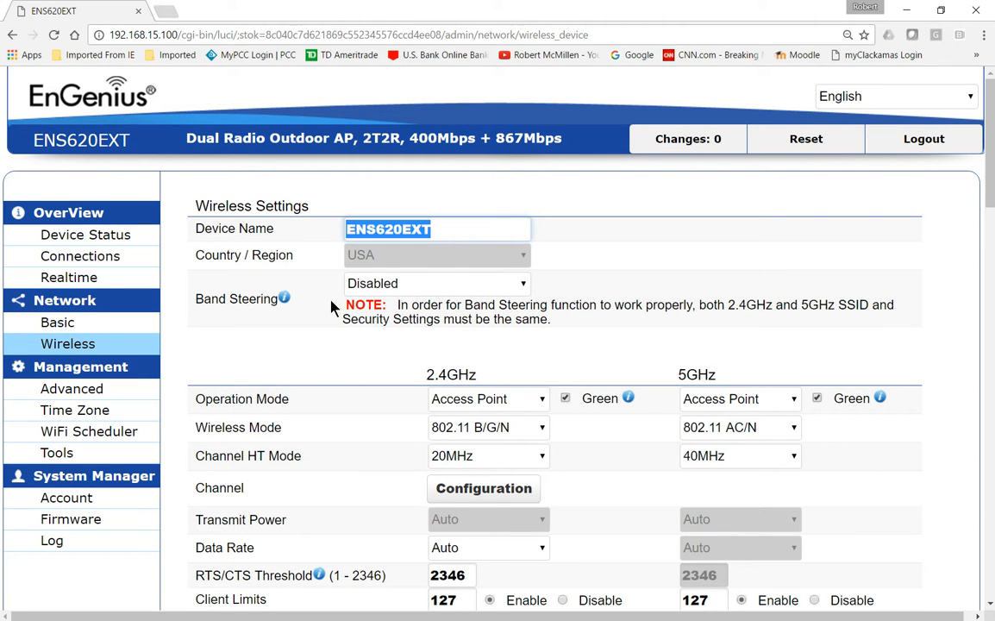
pyautogui.moveTo(339, 306)
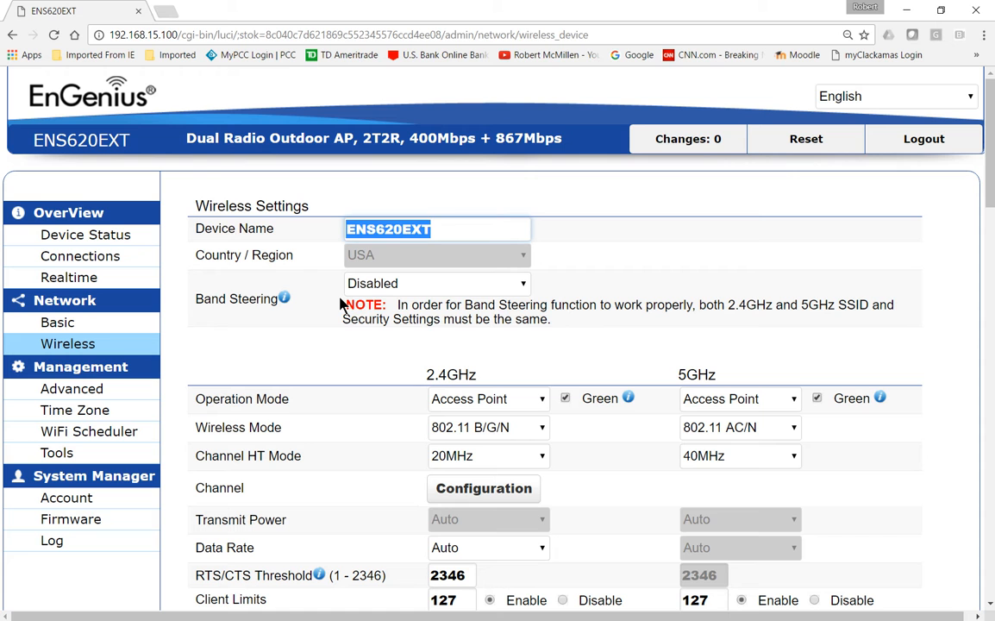
pyautogui.write('EngeniusWifi')
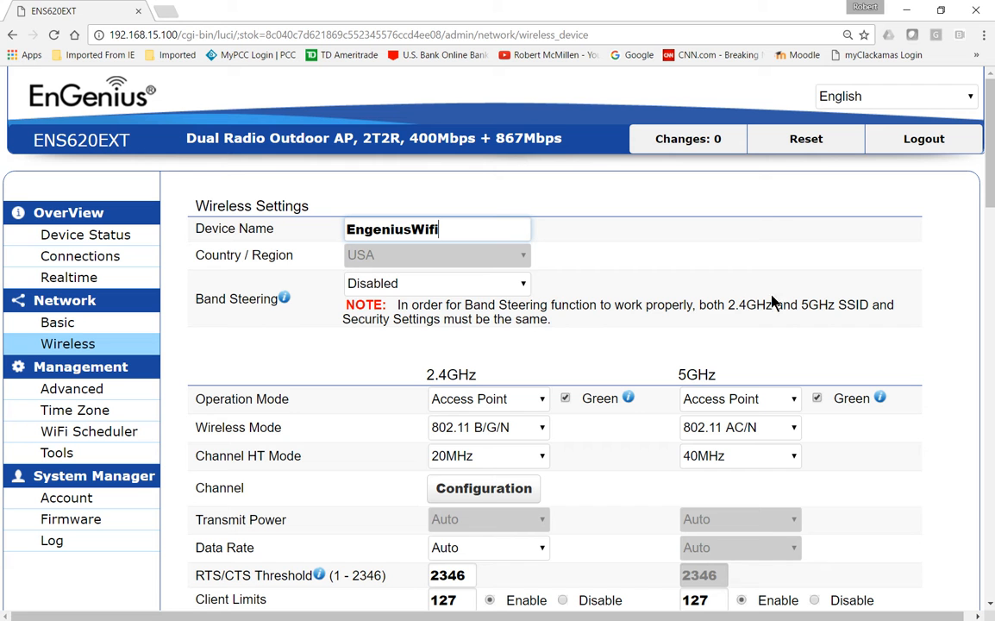
# Step: Open the Changes: 3 list showing domain, hostname and system name set to EngeniusWifi
pyautogui.scroll(-3)
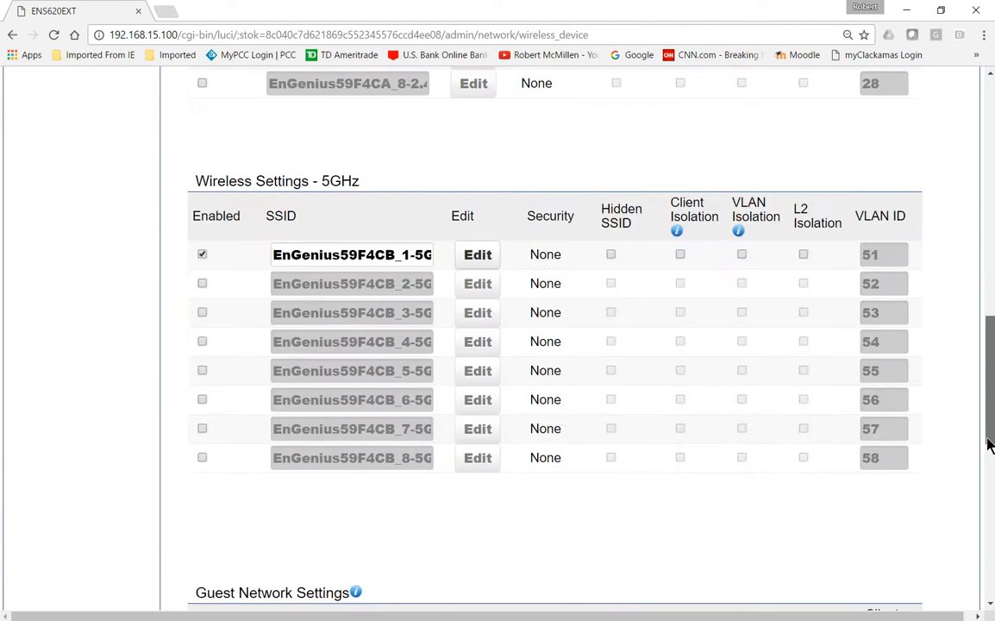
pyautogui.scroll(-3)
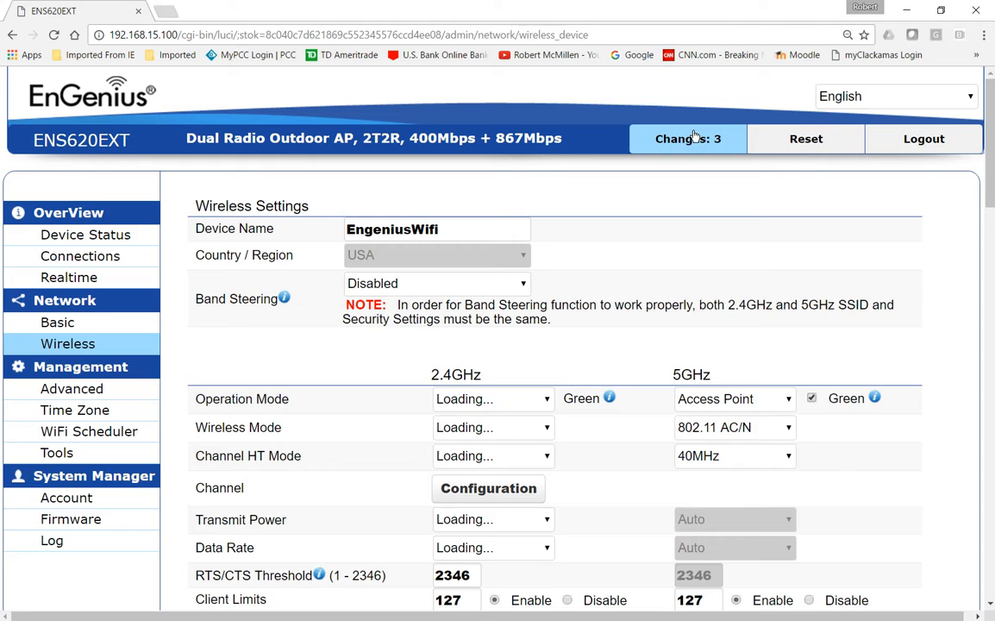
pyautogui.click(687, 139)
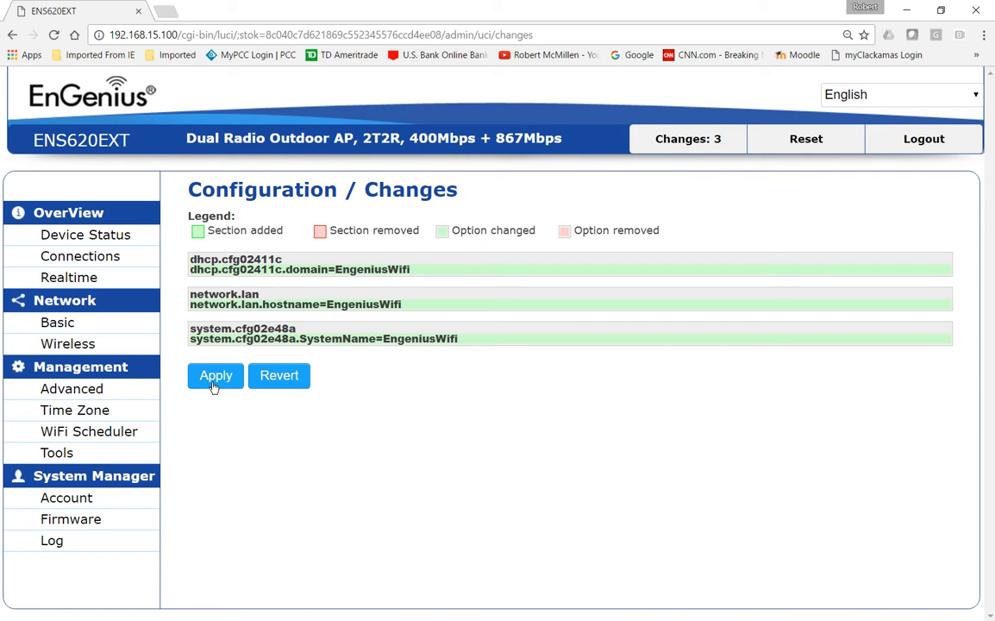